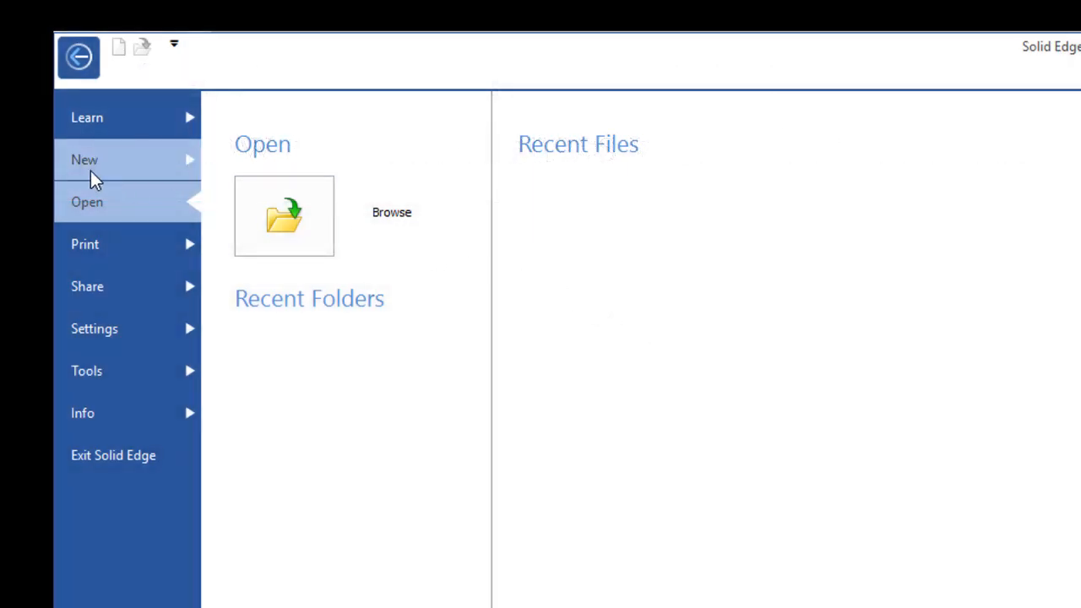
Create a new ISO part document, Part32, from the start screen
{"action": "left_click", "coordinate": [85, 160]}
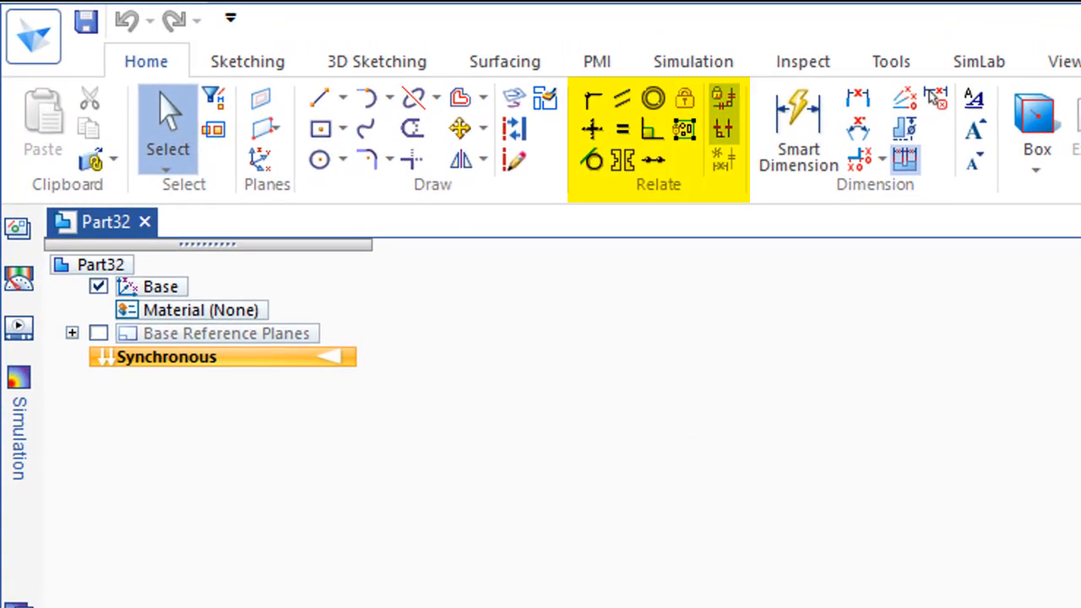
{"action": "mouse_move", "coordinate": [1051, 375]}
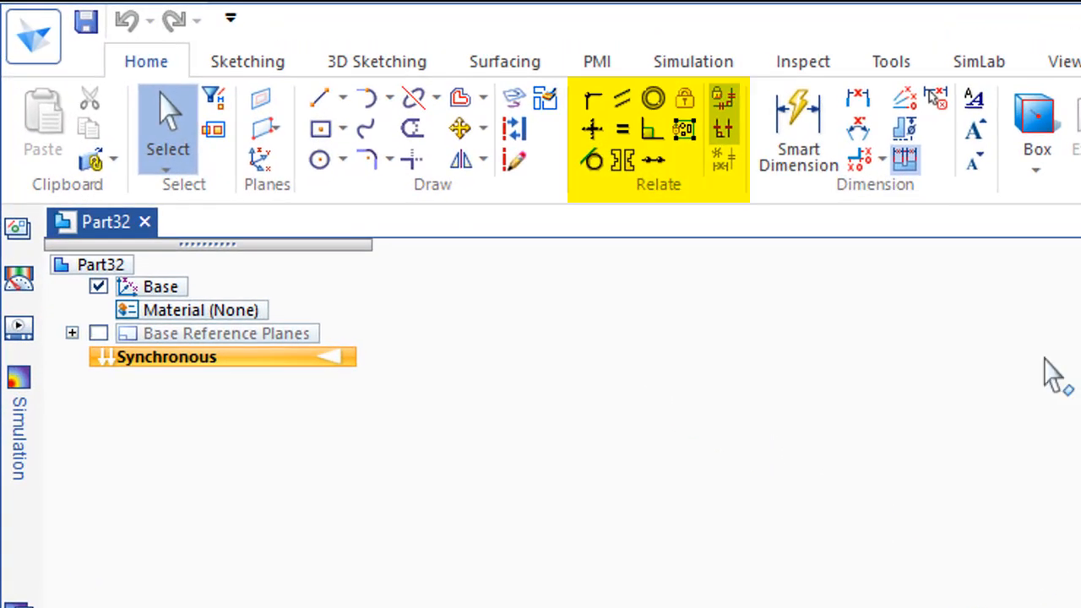
Draw a closed four-sided line profile by picking corner points and returning to the start
{"action": "left_click", "coordinate": [316, 97]}
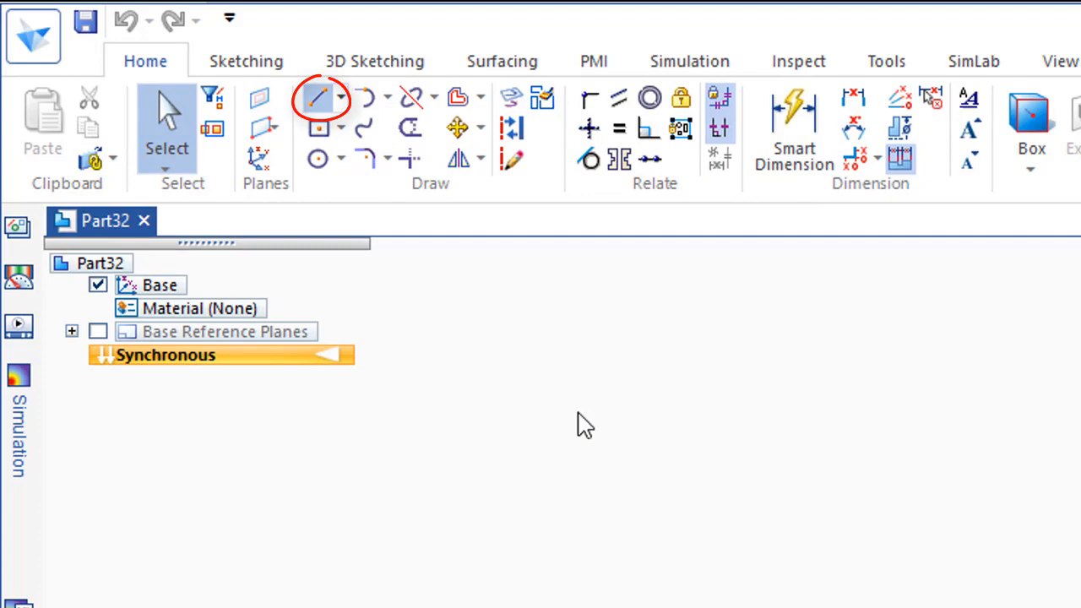
{"action": "left_click", "coordinate": [317, 96]}
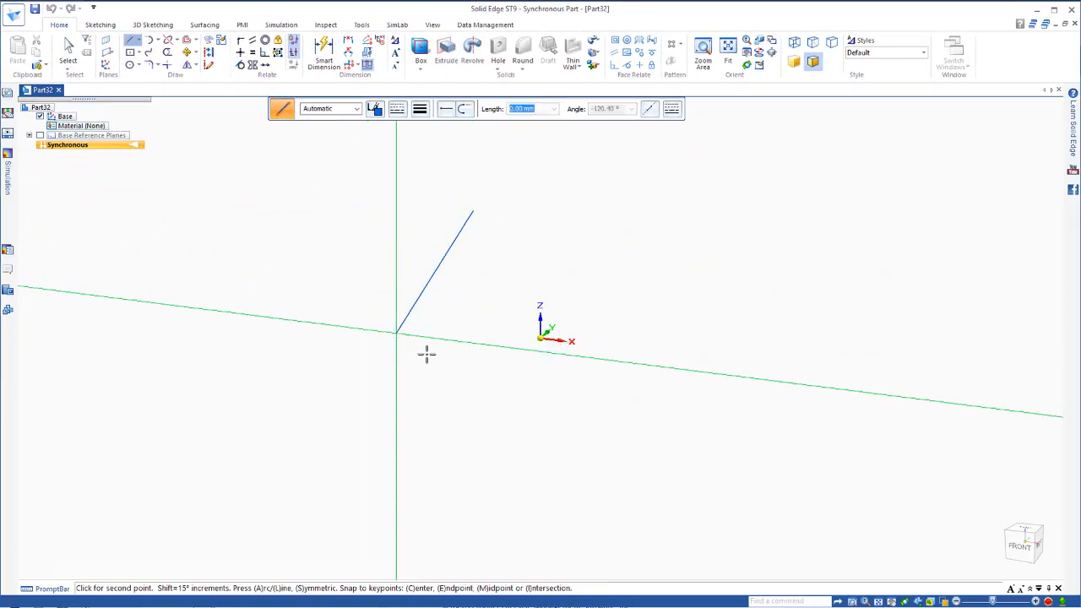
{"action": "left_click", "coordinate": [688, 304]}
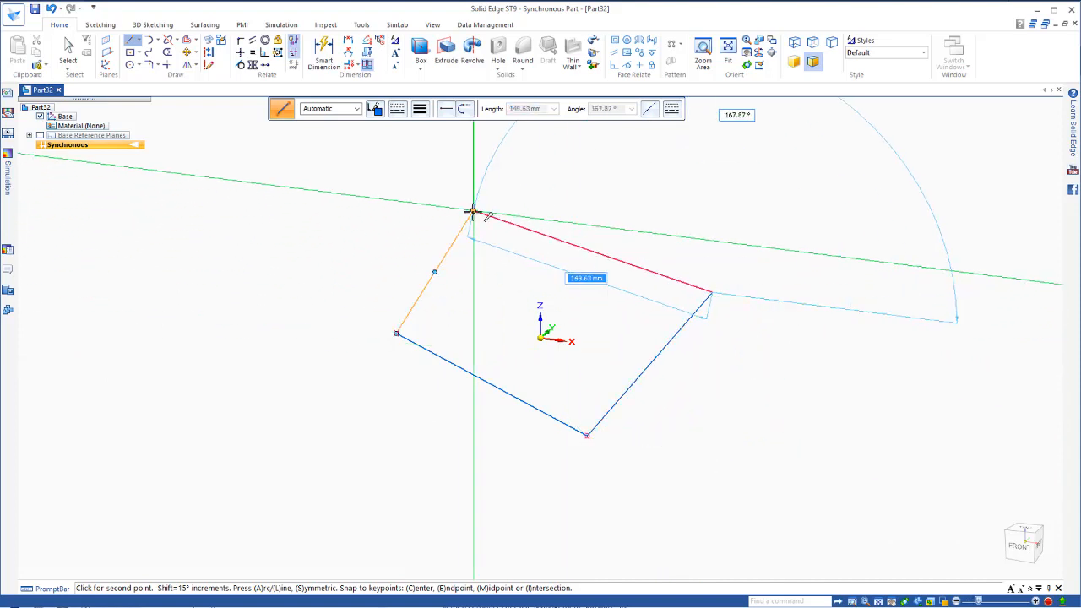
{"action": "left_click", "coordinate": [473, 211]}
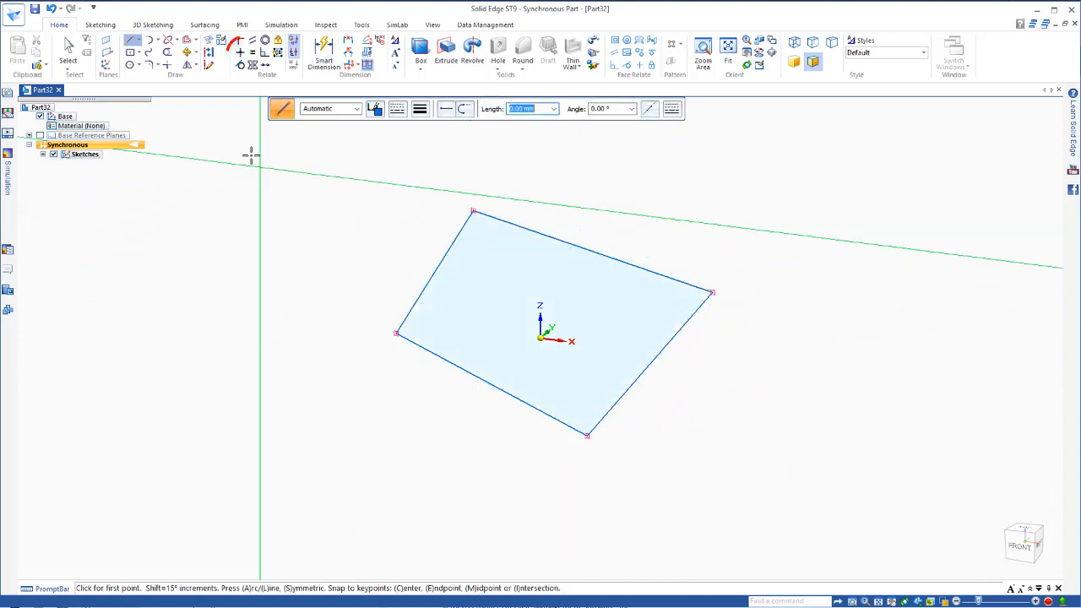
{"action": "mouse_move", "coordinate": [239, 52]}
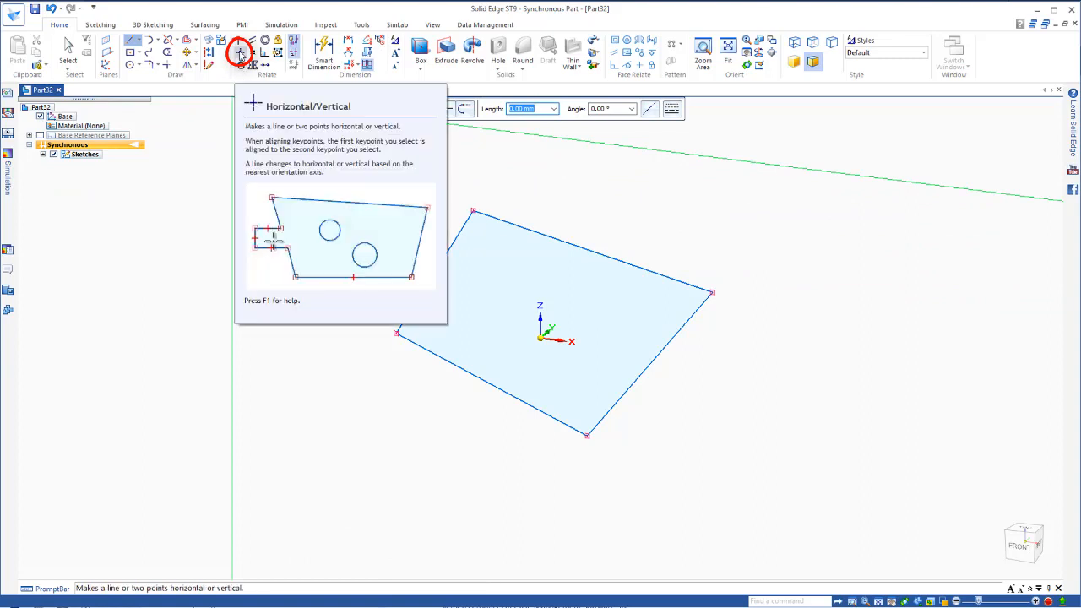
{"action": "mouse_move", "coordinate": [287, 245]}
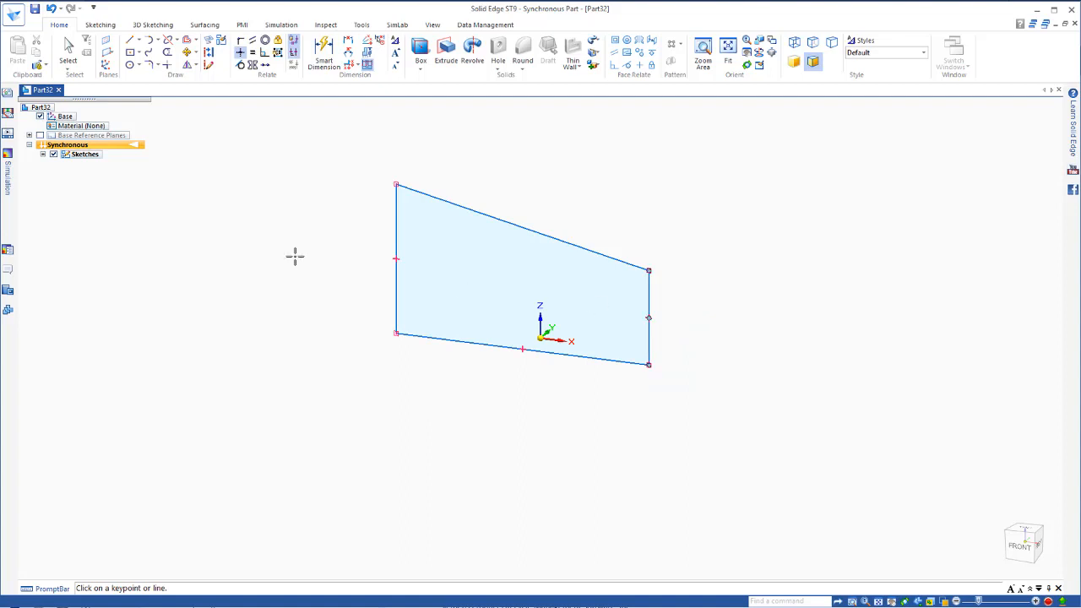
{"action": "mouse_move", "coordinate": [438, 292]}
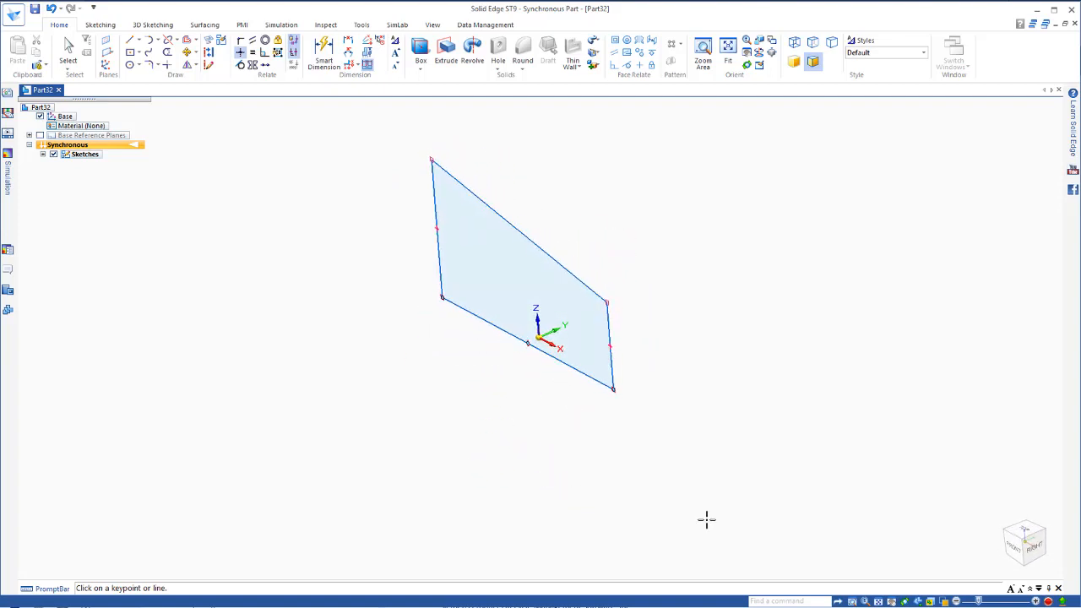
{"action": "mouse_move", "coordinate": [1022, 543]}
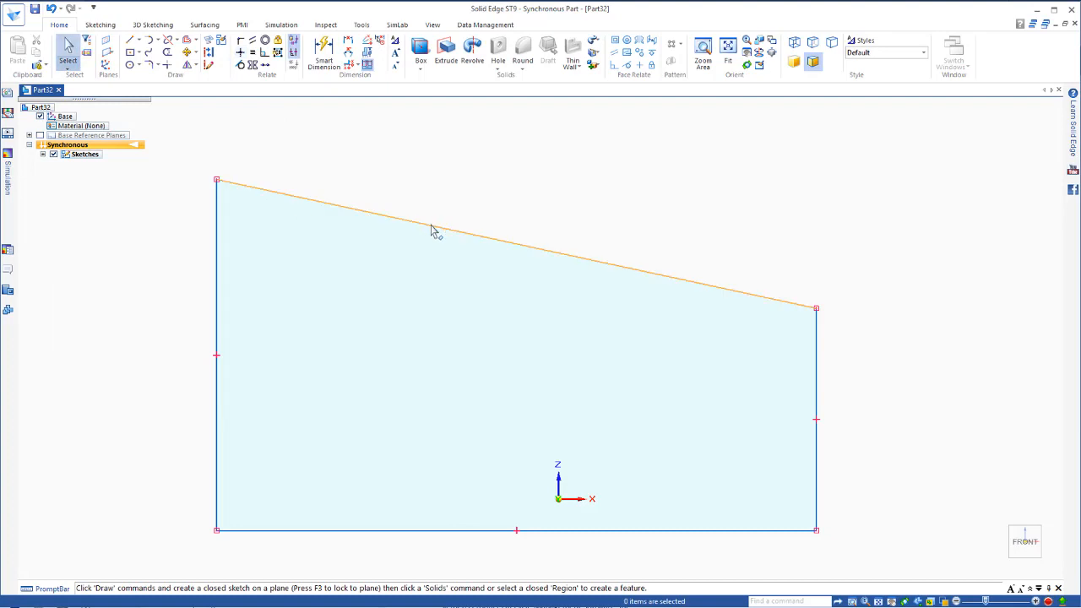
Lower the top-left corner so the sloped top edge becomes shallower
{"action": "left_click", "coordinate": [430, 230]}
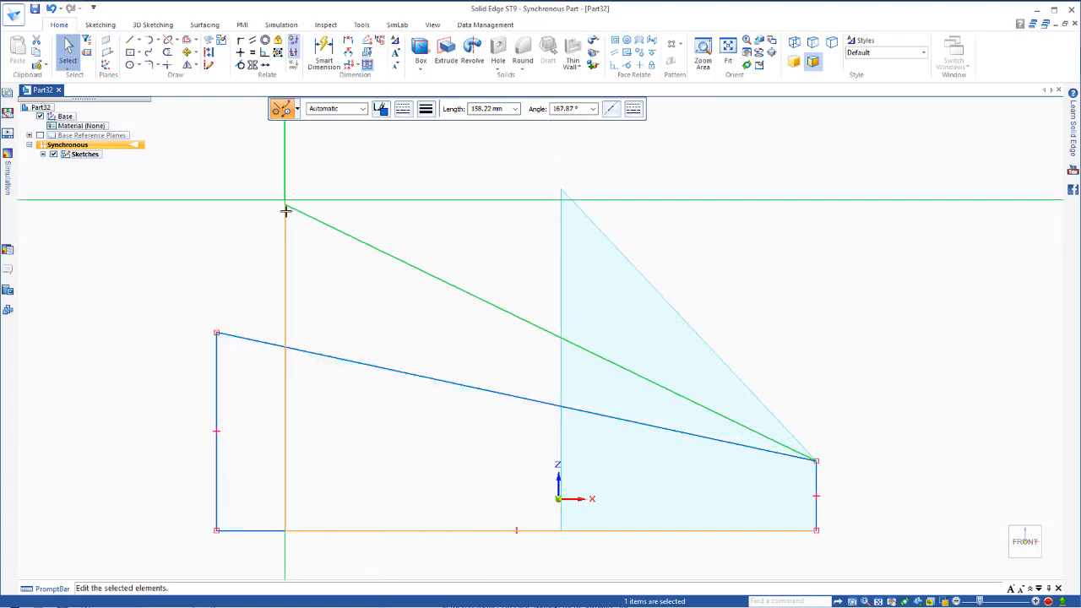
{"action": "left_click", "coordinate": [249, 185]}
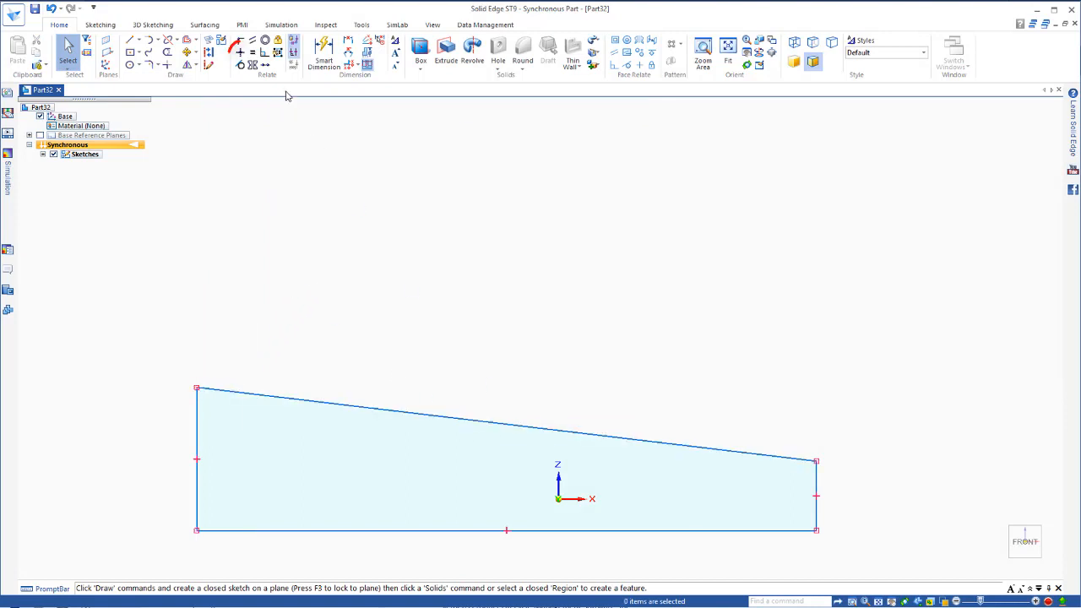
Make the top edge horizontal and raise it to enlarge the rectangle
{"action": "left_click", "coordinate": [240, 52]}
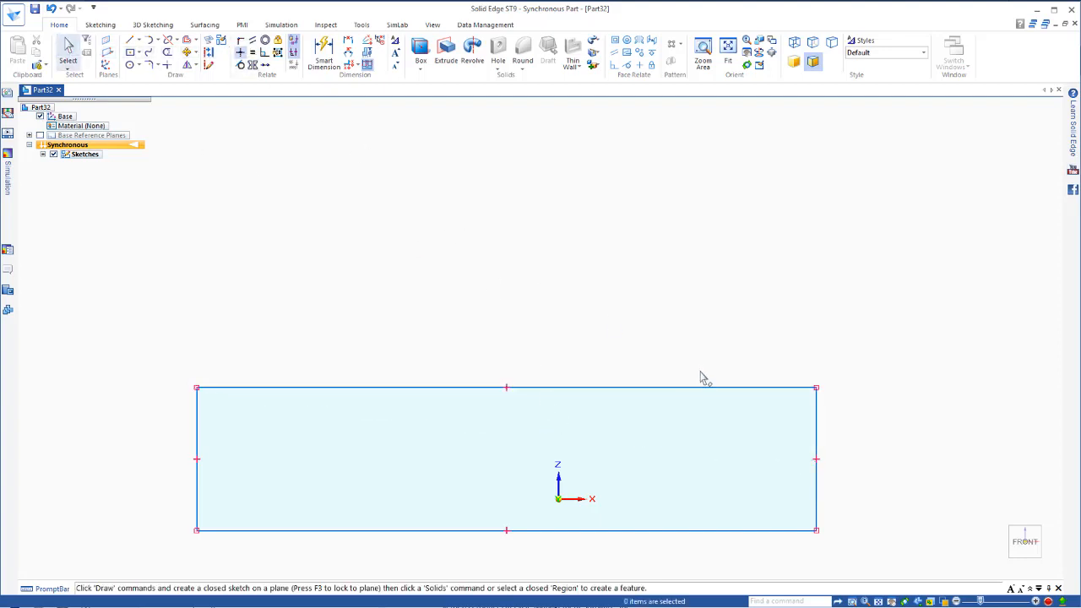
{"action": "left_click", "coordinate": [810, 388]}
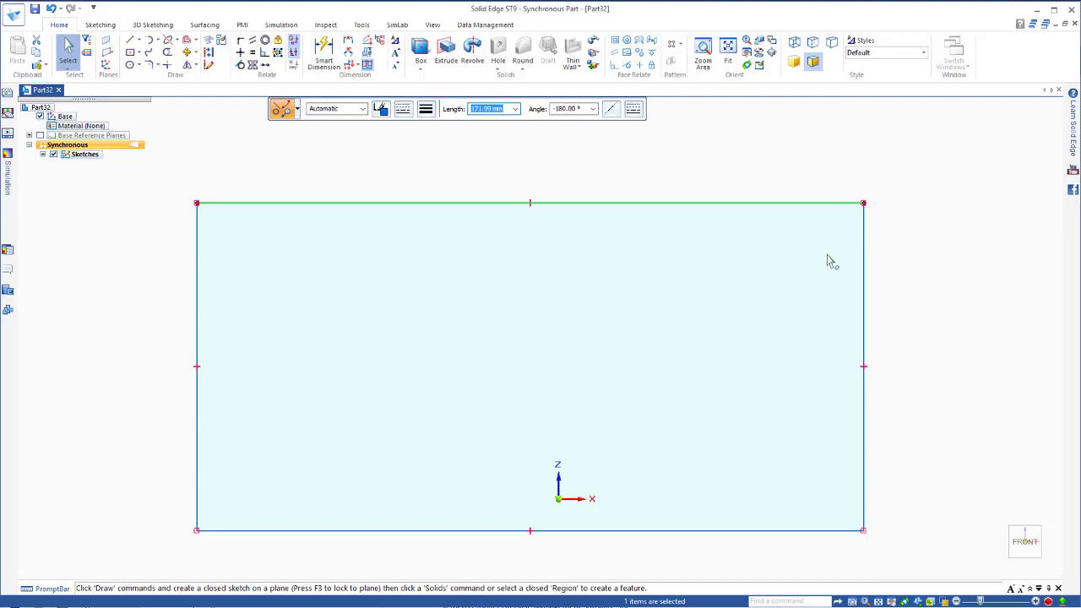
{"action": "mouse_move", "coordinate": [530, 208]}
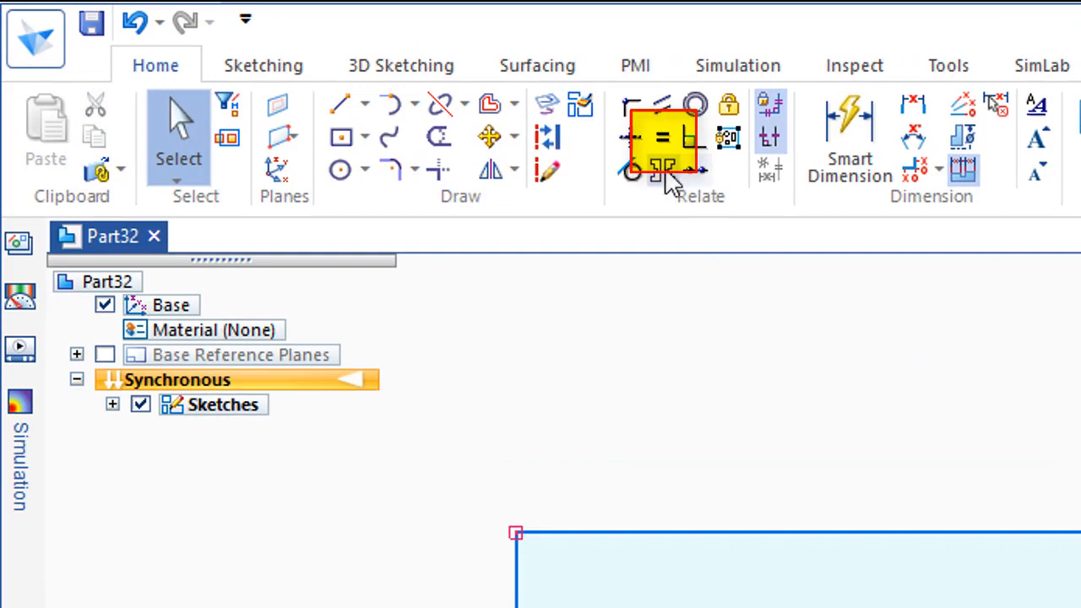
{"action": "mouse_move", "coordinate": [663, 139]}
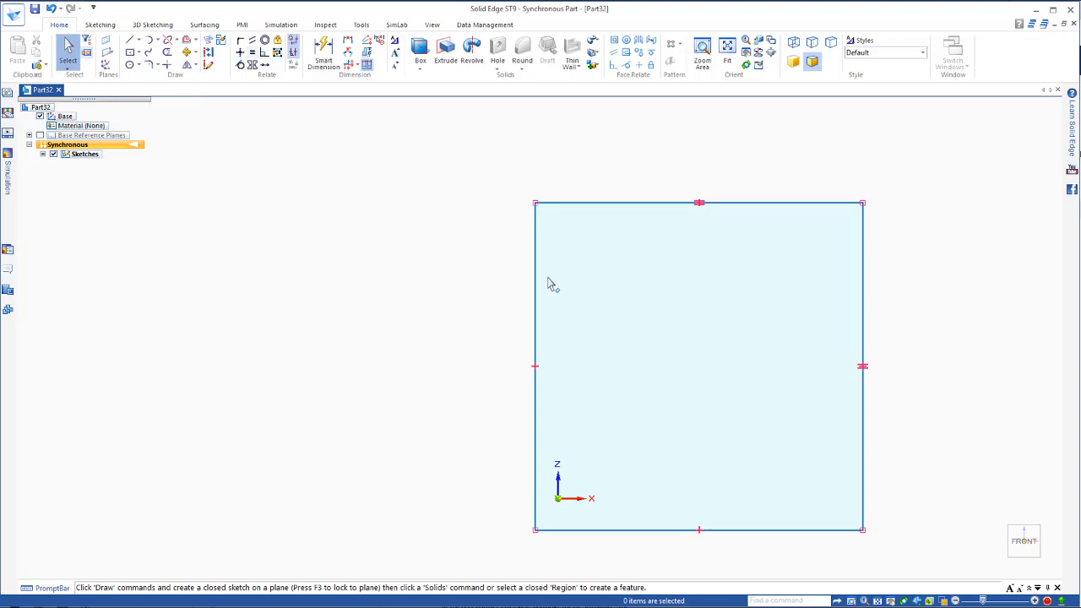
Resize the square by dragging its top edge after equalizing top and right edges
{"action": "left_click", "coordinate": [699, 203]}
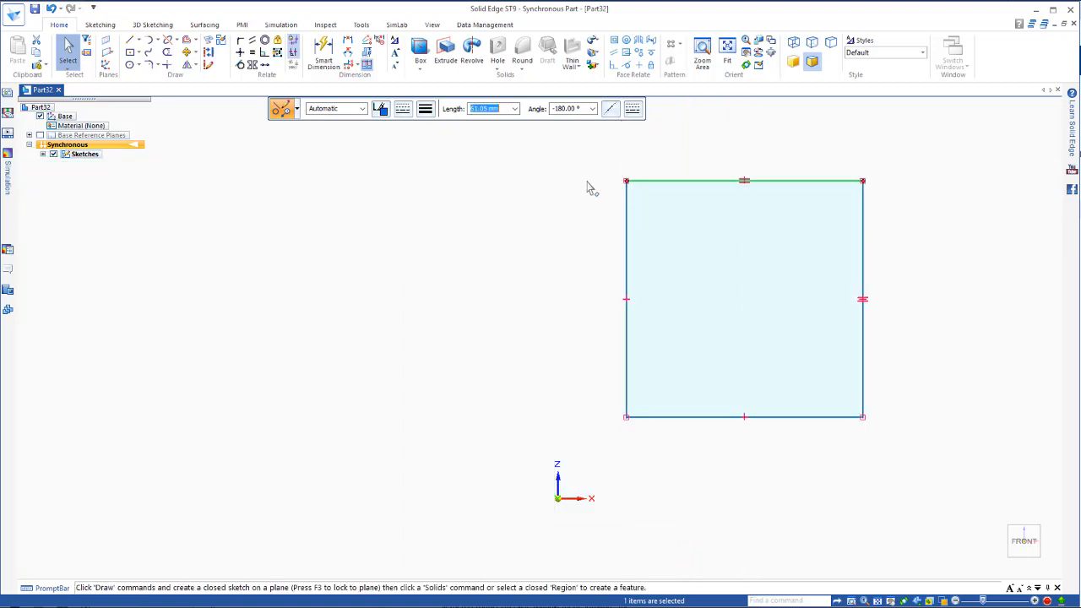
{"action": "mouse_move", "coordinate": [633, 211]}
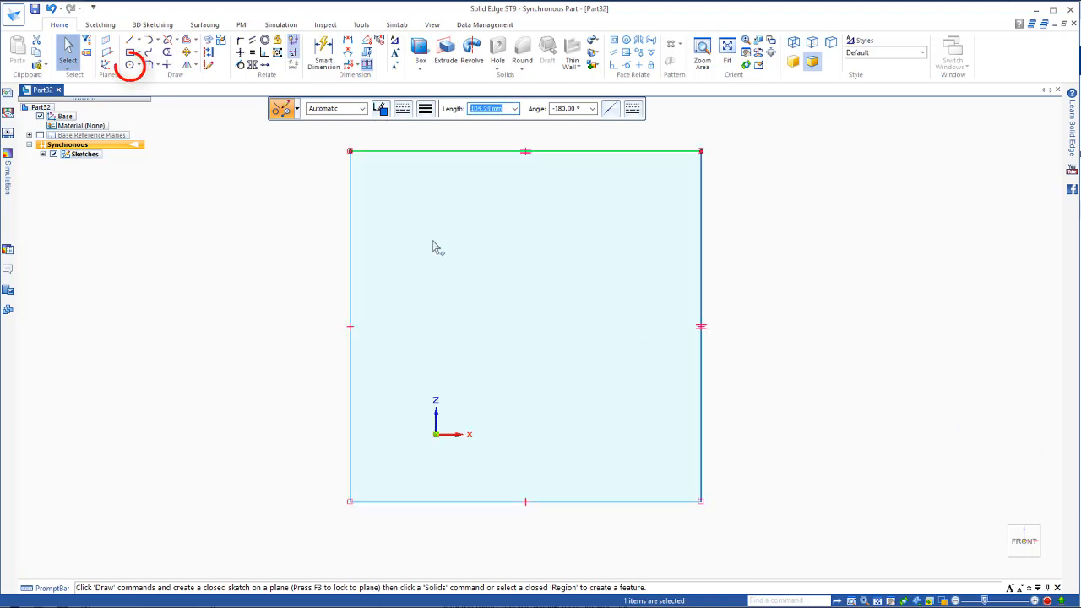
{"action": "mouse_move", "coordinate": [130, 66]}
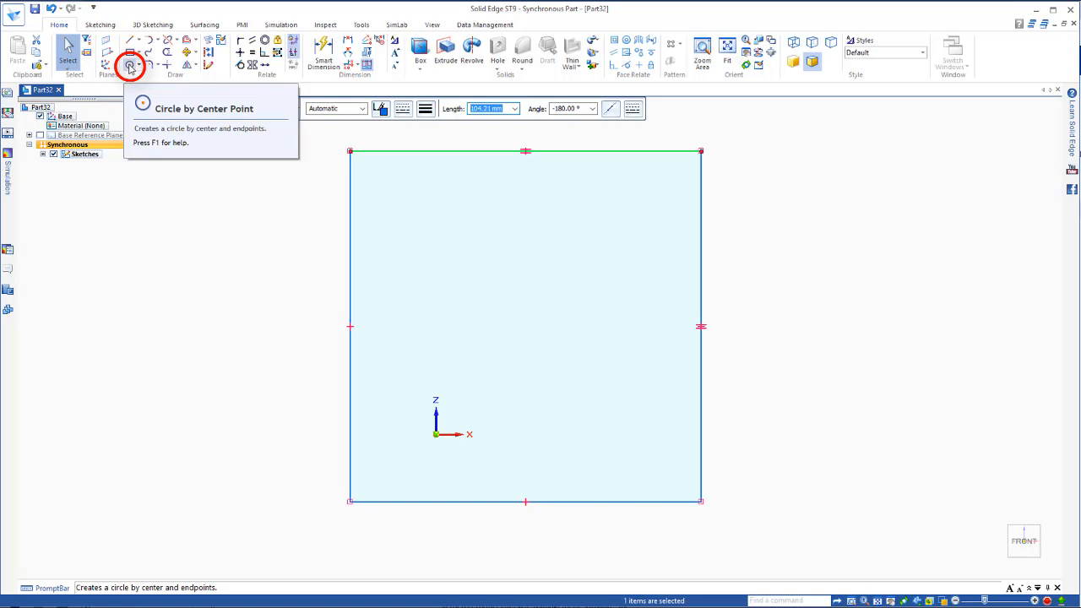
Draw a center-point circle inside the square, below and left of centre
{"action": "left_click", "coordinate": [130, 65]}
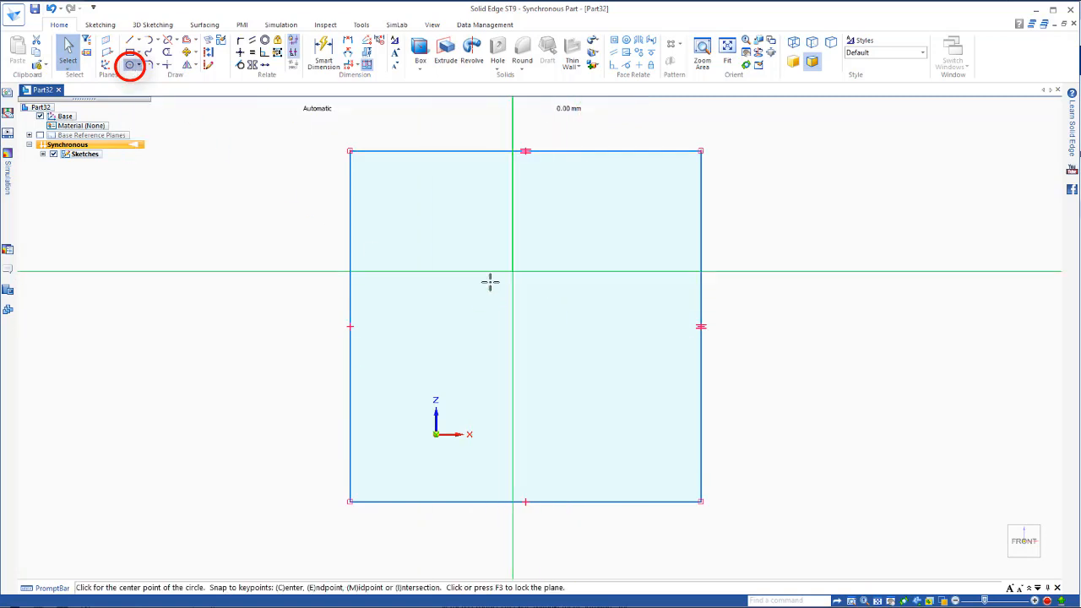
{"action": "left_click", "coordinate": [512, 285]}
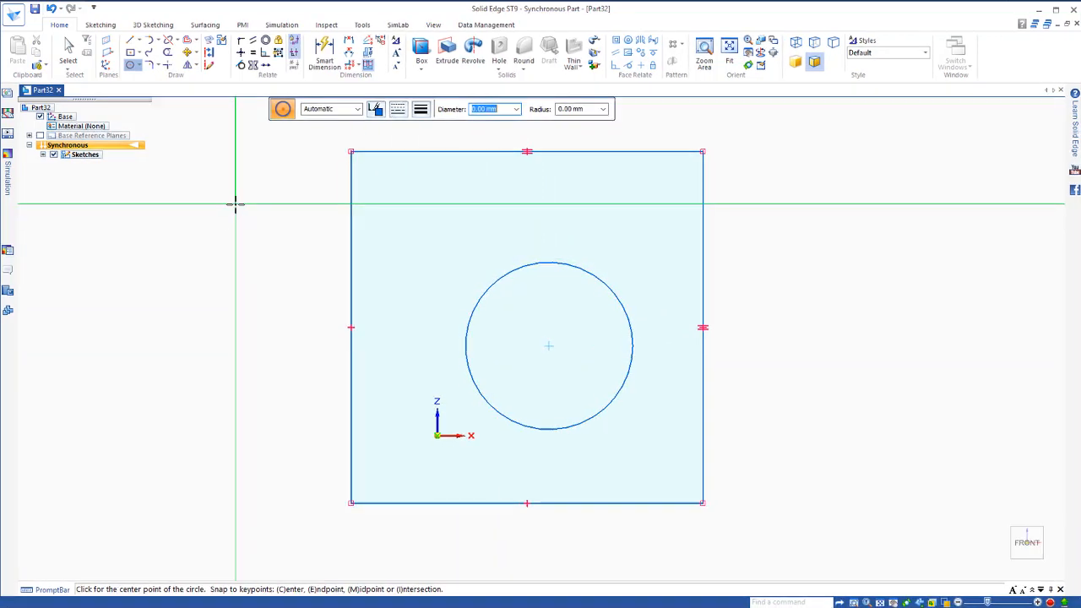
{"action": "mouse_move", "coordinate": [275, 60]}
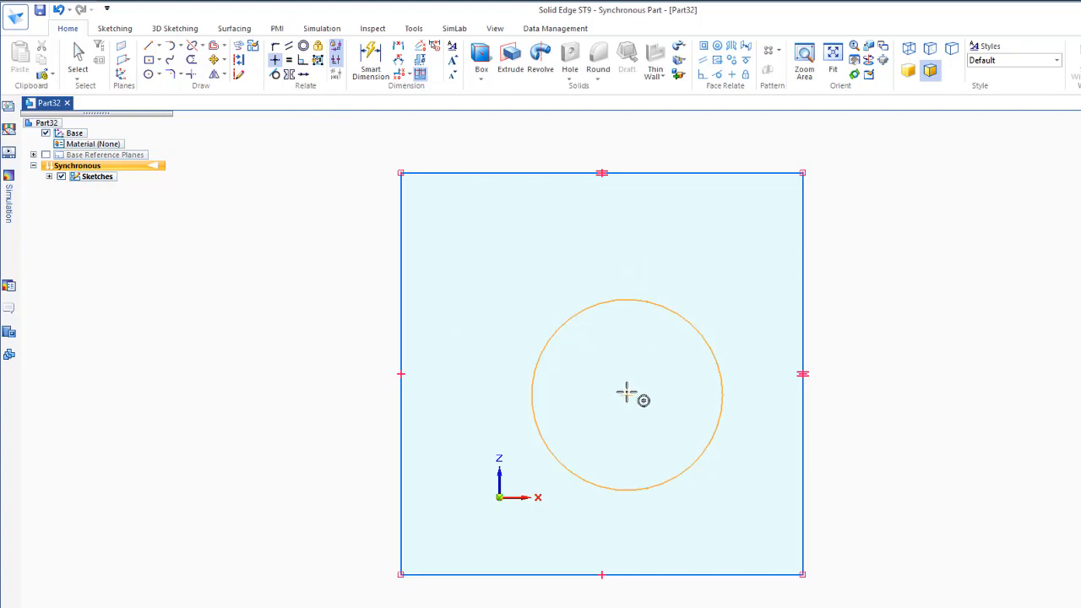
{"action": "mouse_move", "coordinate": [629, 397]}
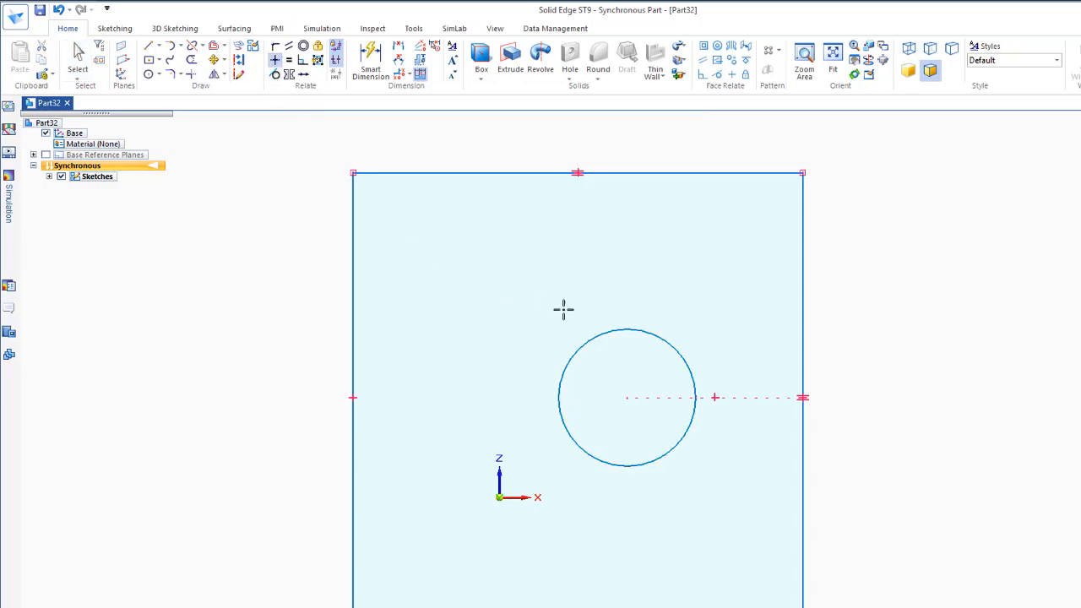
{"action": "mouse_move", "coordinate": [606, 373]}
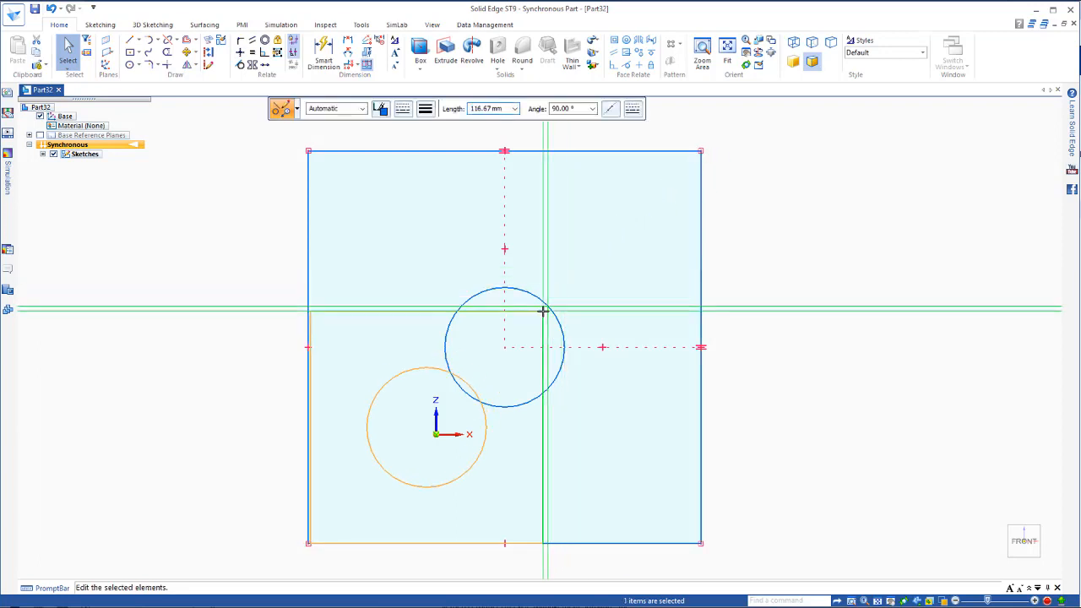
Resize the square by dragging its left edge
{"action": "left_click_drag", "start_coordinate": [426, 426], "coordinate": [504, 346]}
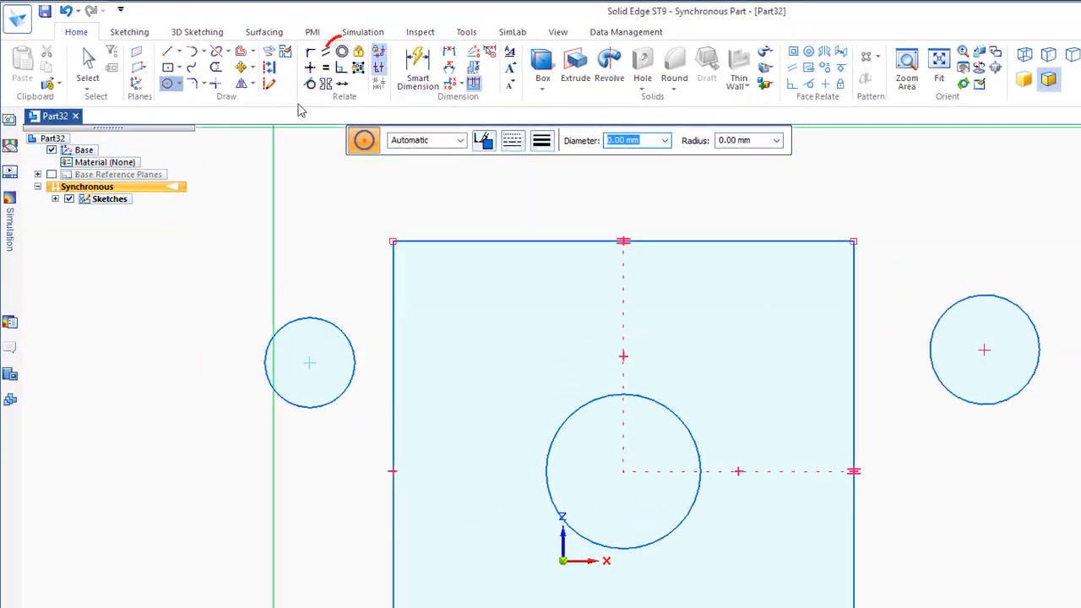
{"action": "mouse_move", "coordinate": [341, 51]}
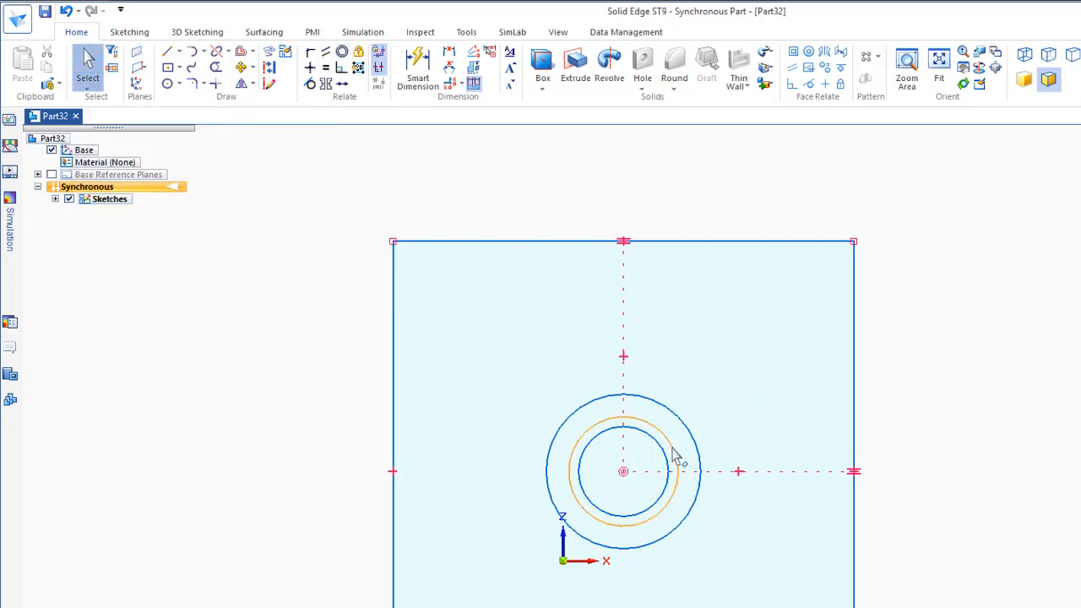
Enlarge the middle concentric circle's radius by dragging it outward
{"action": "left_click", "coordinate": [680, 471]}
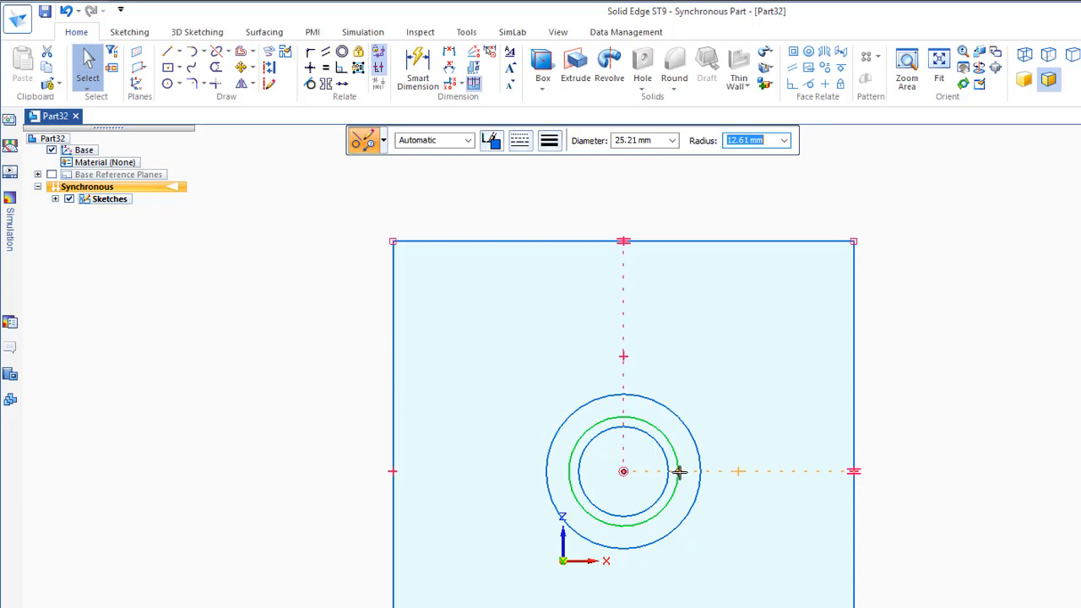
{"action": "left_click_drag", "start_coordinate": [680, 471], "coordinate": [777, 471]}
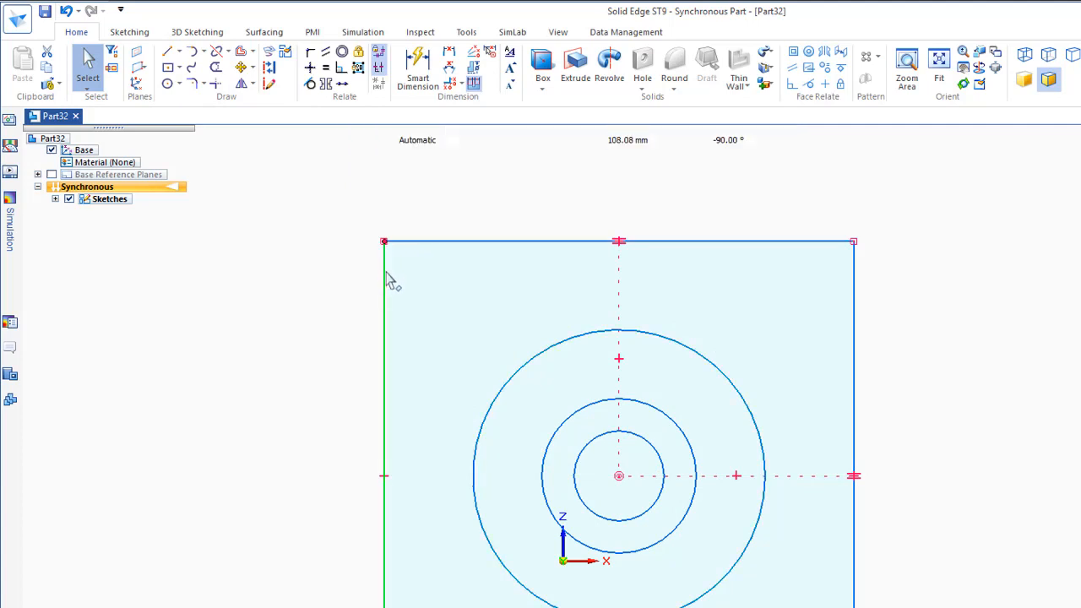
Shrink the square via its left edge so the outer circle nearly touches
{"action": "left_click", "coordinate": [384, 241]}
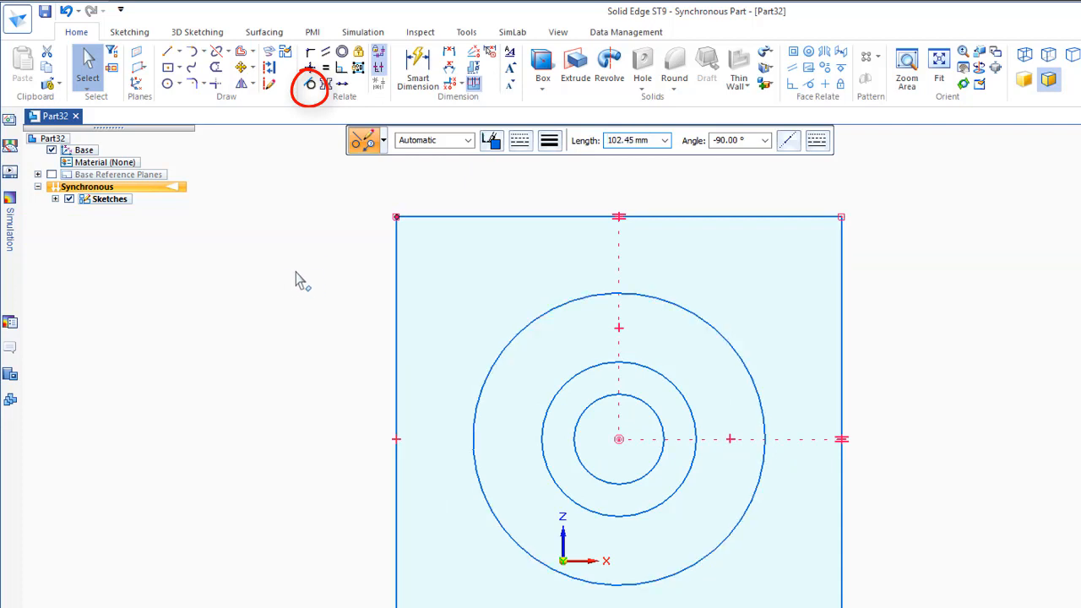
{"action": "mouse_move", "coordinate": [310, 85]}
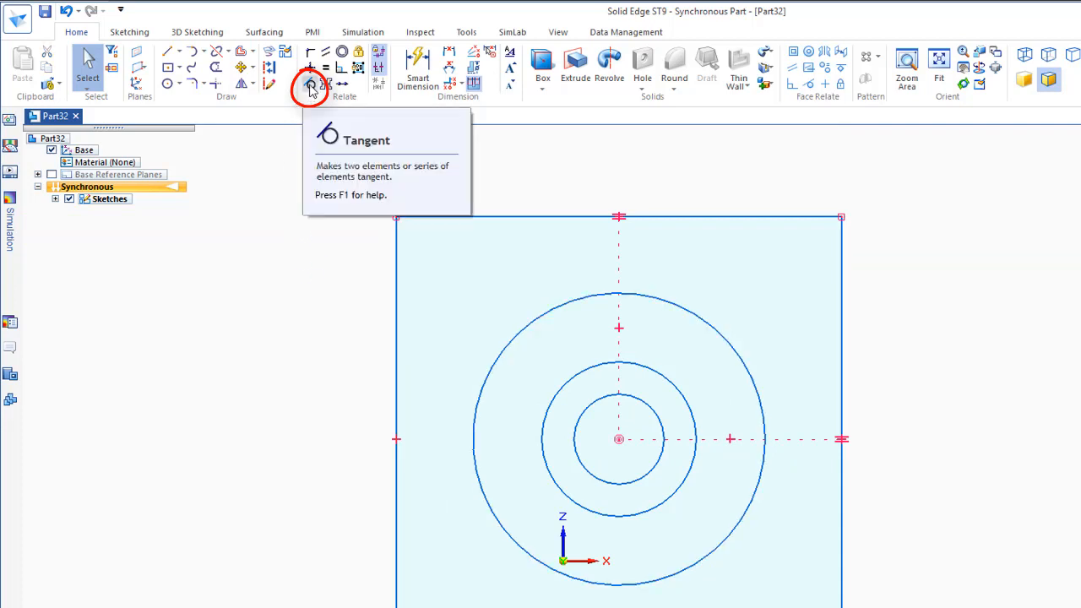
Start a Tangent relation between the outer circle and the square
{"action": "left_click", "coordinate": [310, 85]}
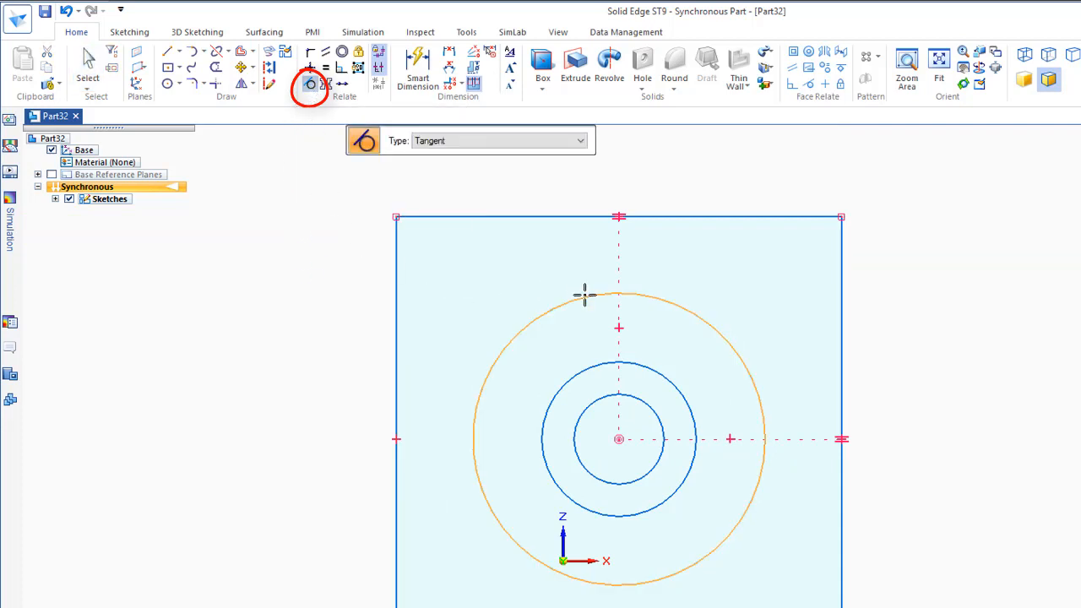